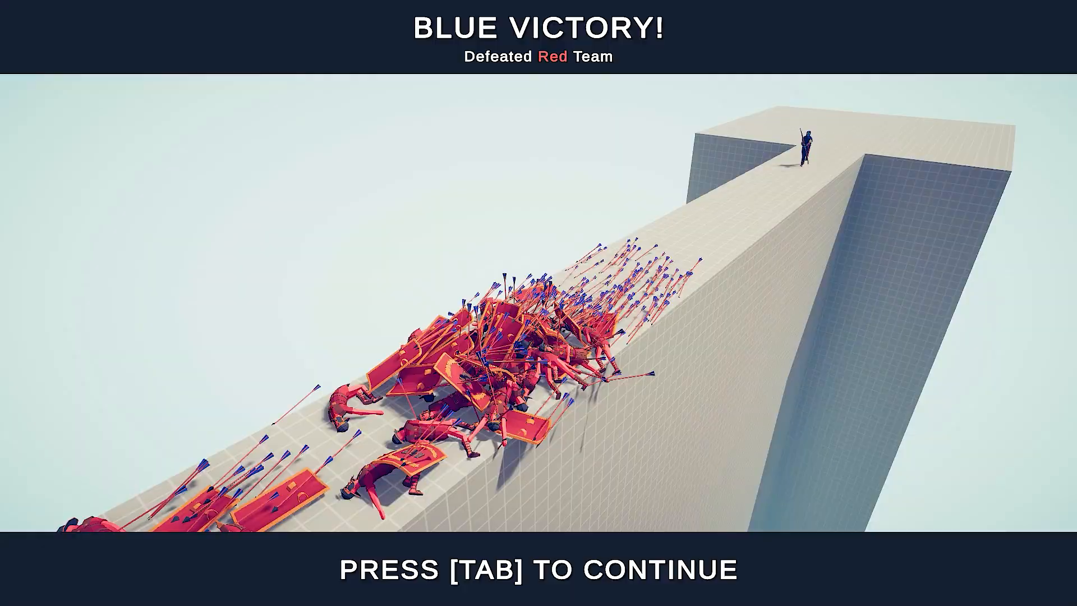
- Continue past the Blue Victory screen and start the next tower battle against the red shield army
{"action": "key", "text": "Tab"}
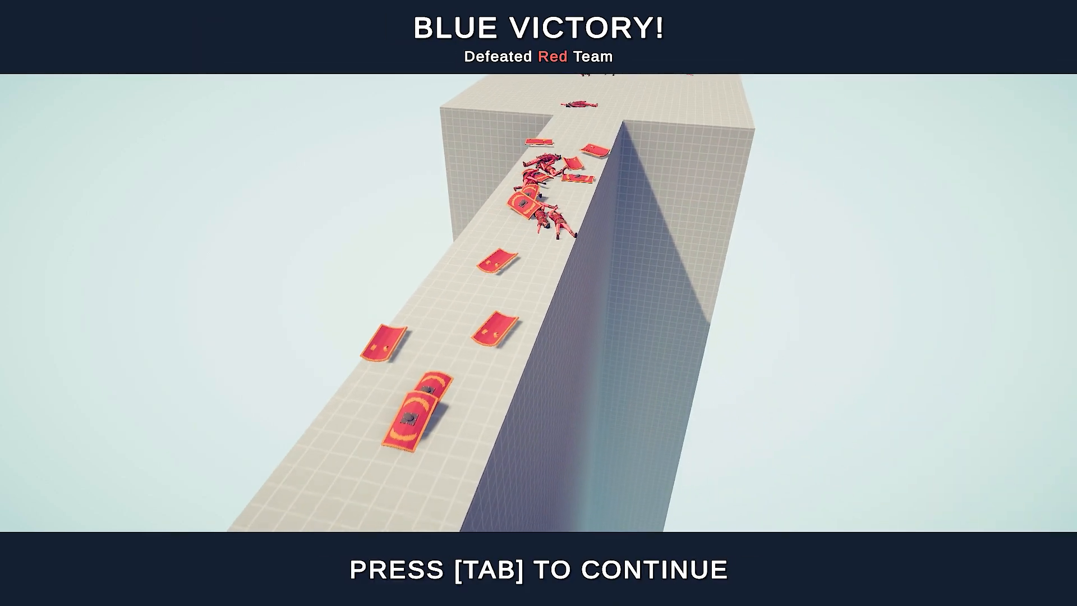
{"action": "key", "text": "tab"}
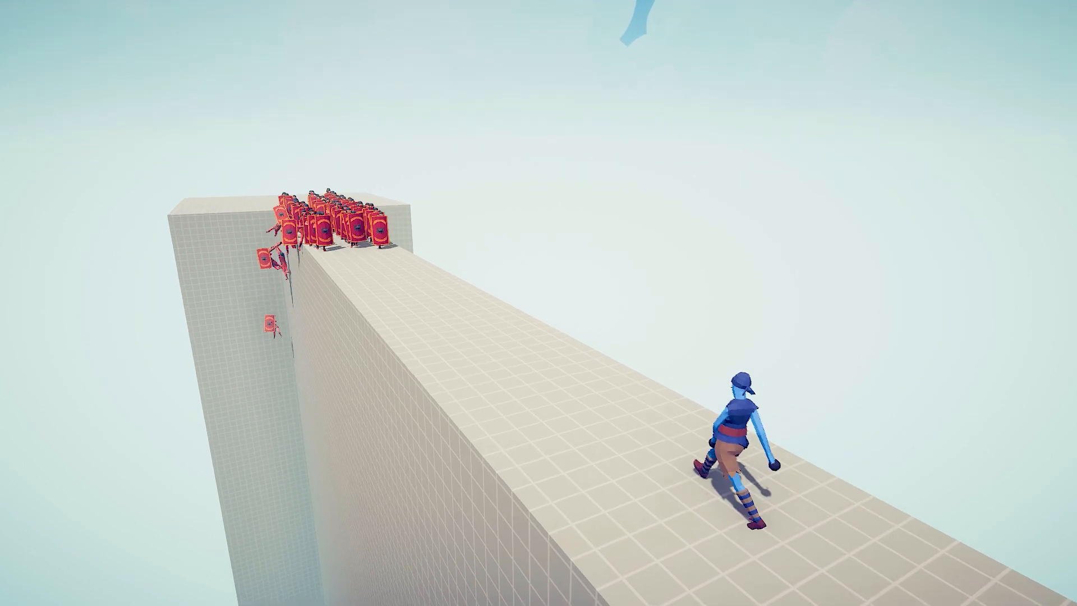